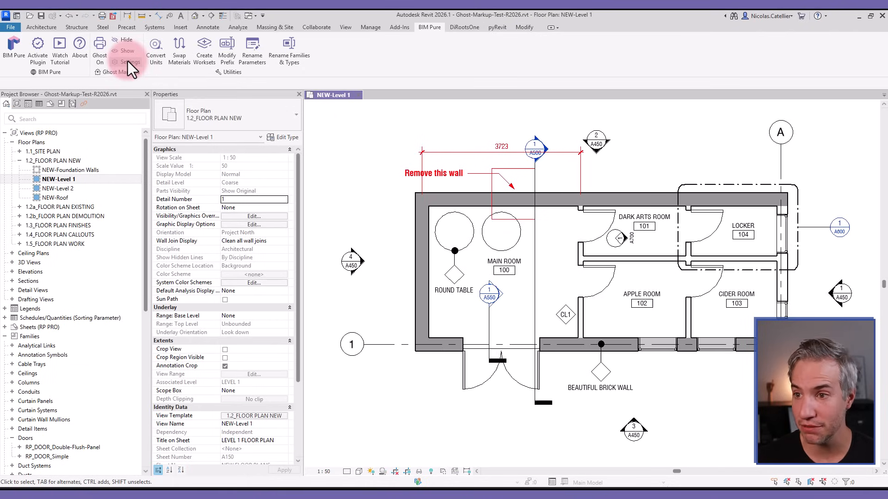
# Confirm Ghost Markups settings: GHOST prefix, active by default, warn before printing
pyautogui.click(131, 62)
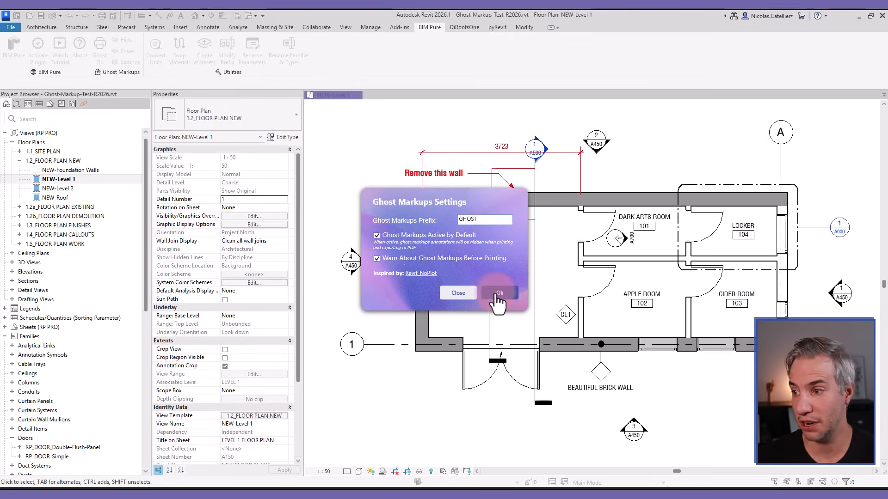
pyautogui.click(499, 293)
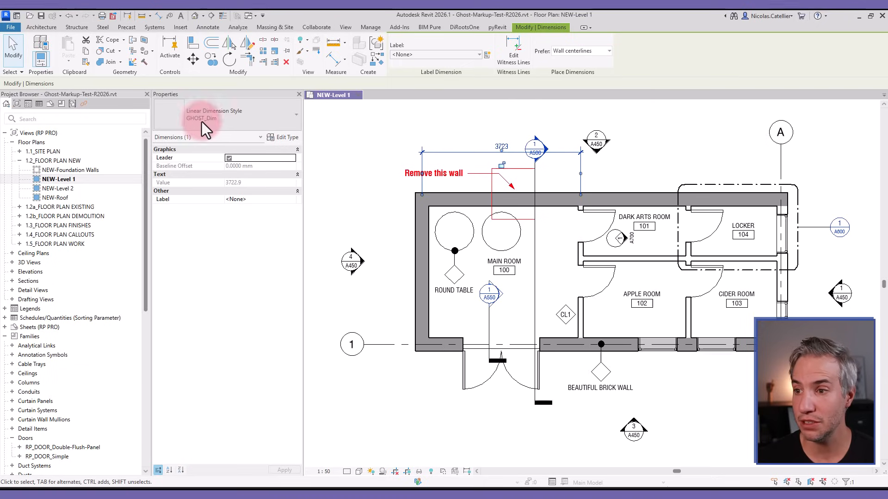
pyautogui.moveTo(194, 131)
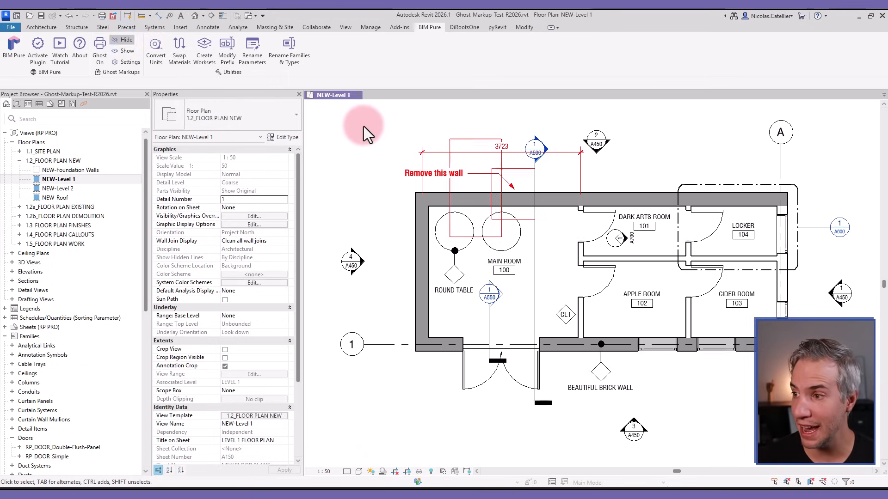
# Export the floor plan, answering Yes to hide the GHOST markups
pyautogui.click(126, 40)
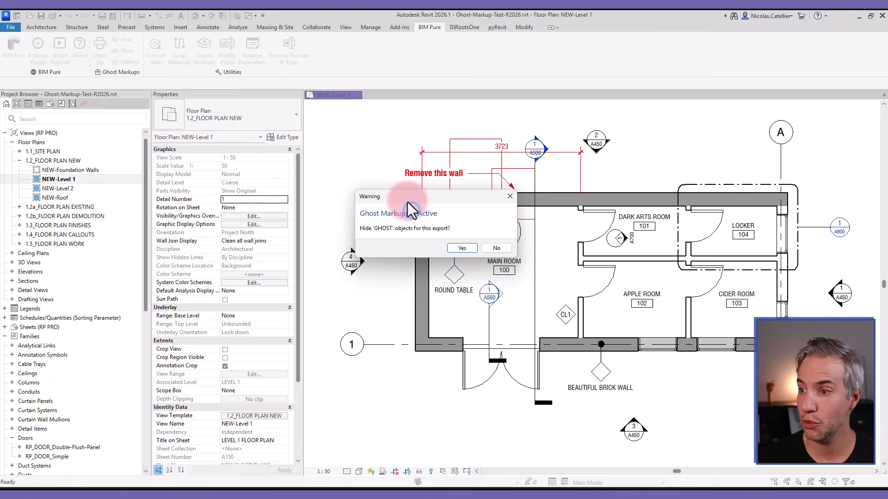
pyautogui.moveTo(462, 248)
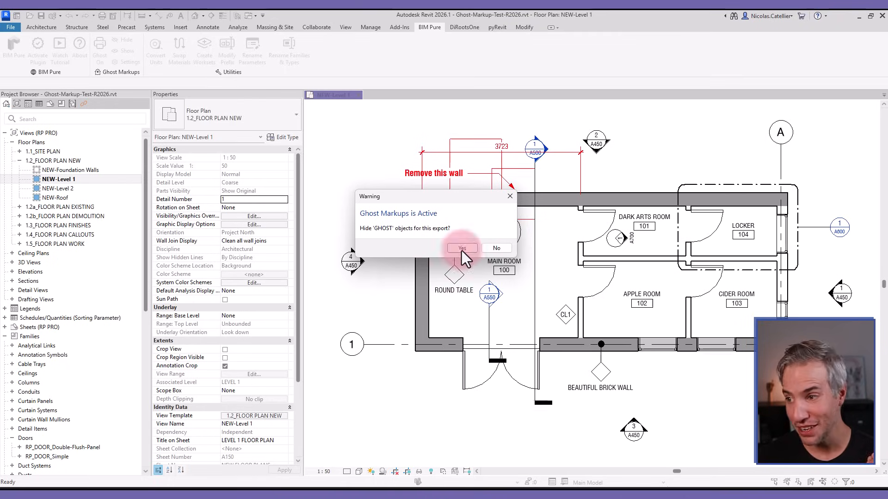
pyautogui.click(463, 248)
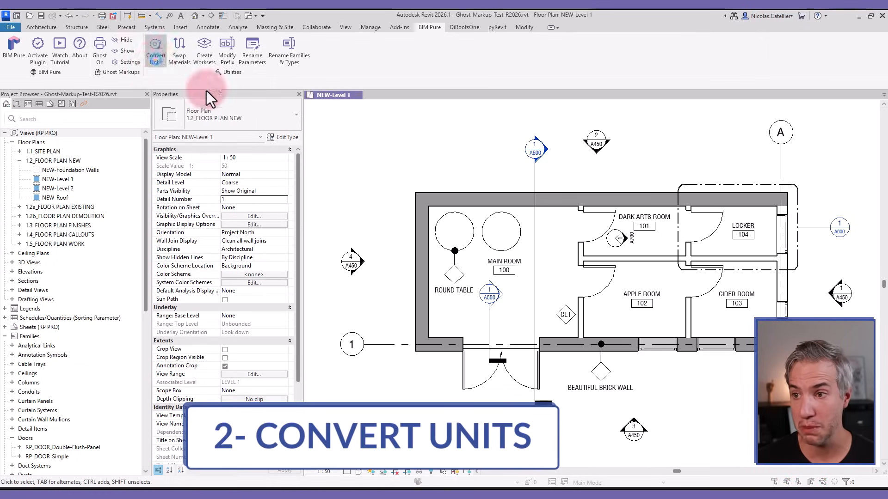
# Convert the project units Metric to Imperial and inspect the wall type's layers
pyautogui.click(156, 49)
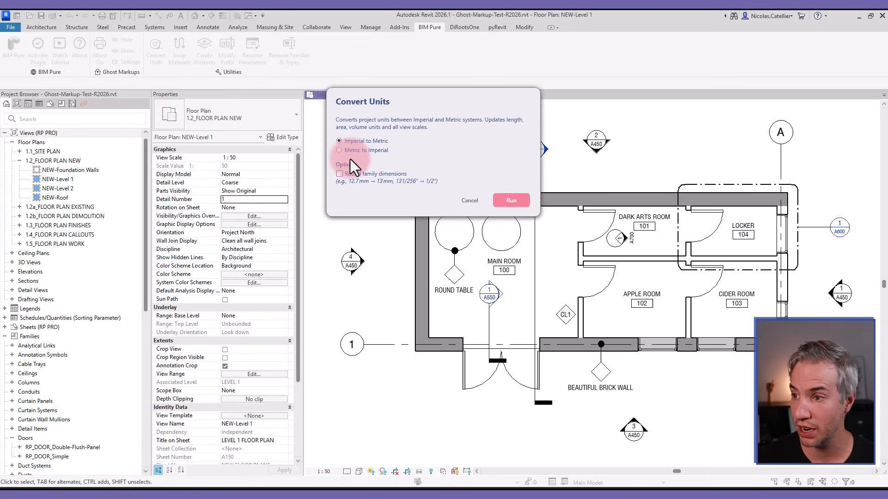
pyautogui.click(338, 150)
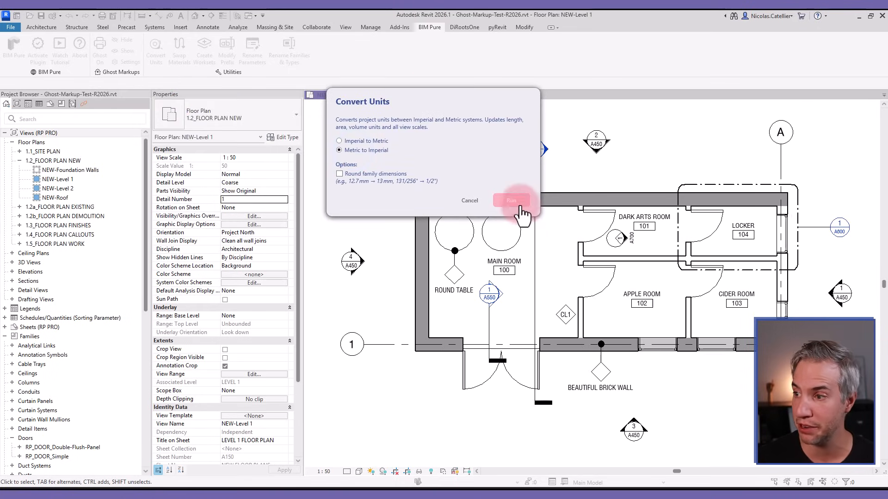
pyautogui.click(512, 200)
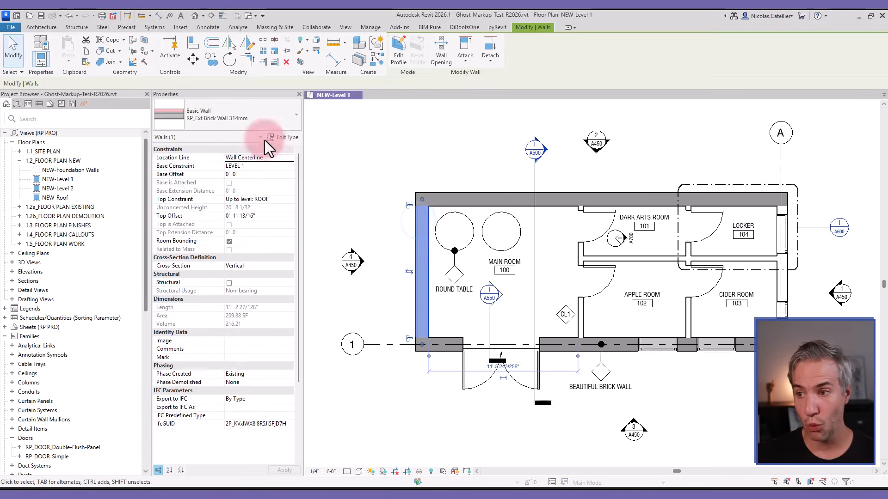
pyautogui.click(286, 136)
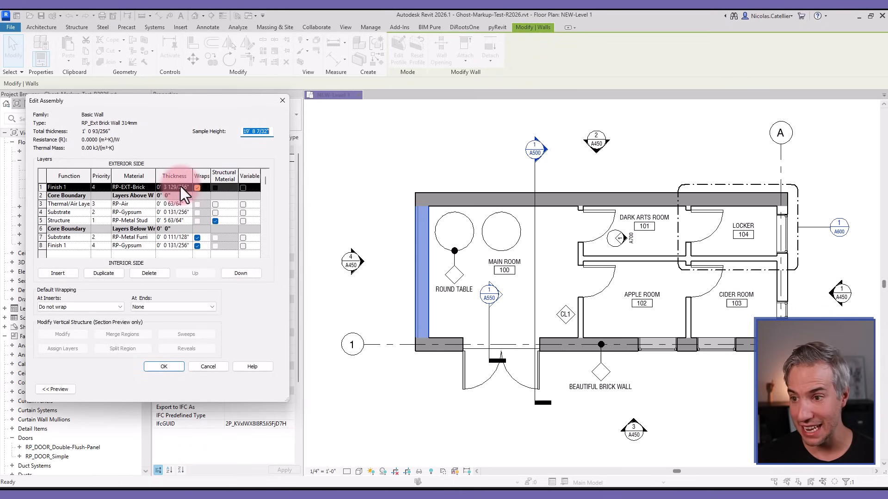
pyautogui.moveTo(144, 210)
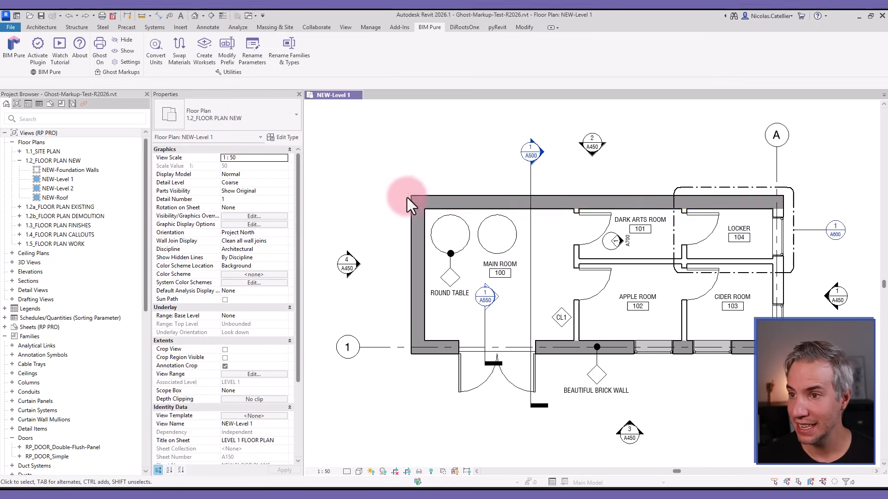
# Reconvert Metric to Imperial with Round family dimensions on, then check the wall type
pyautogui.click(156, 48)
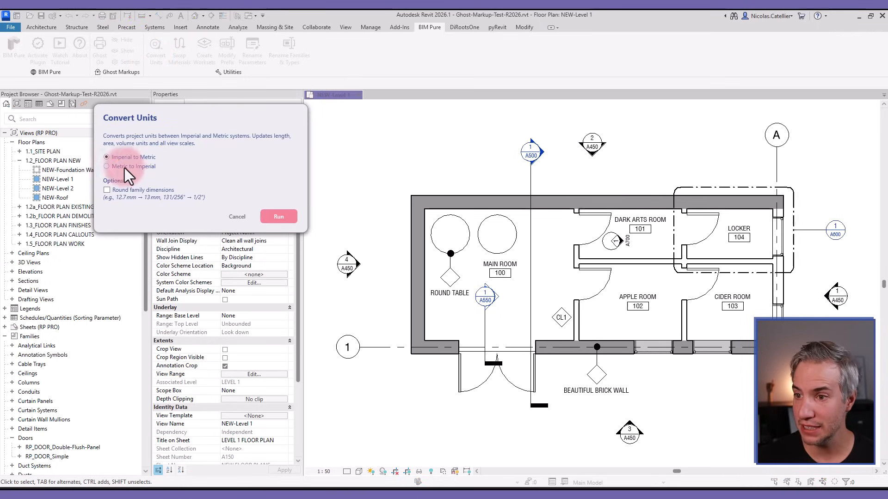
pyautogui.click(107, 166)
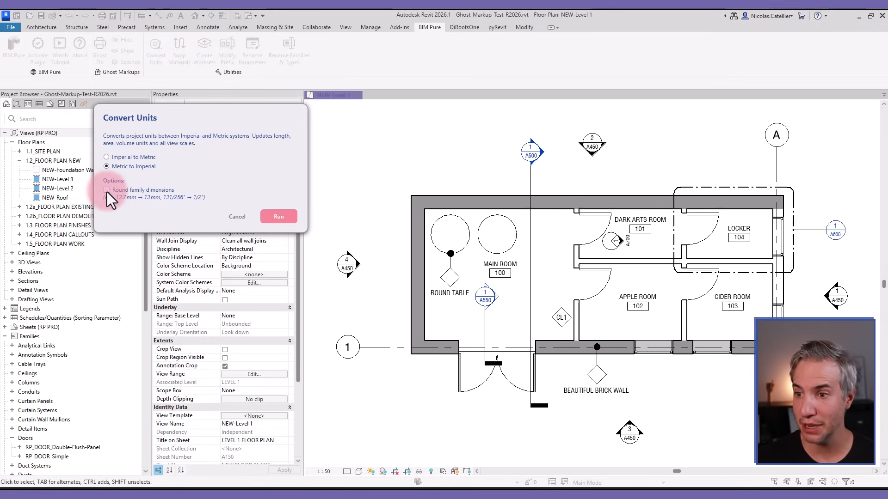
pyautogui.click(106, 189)
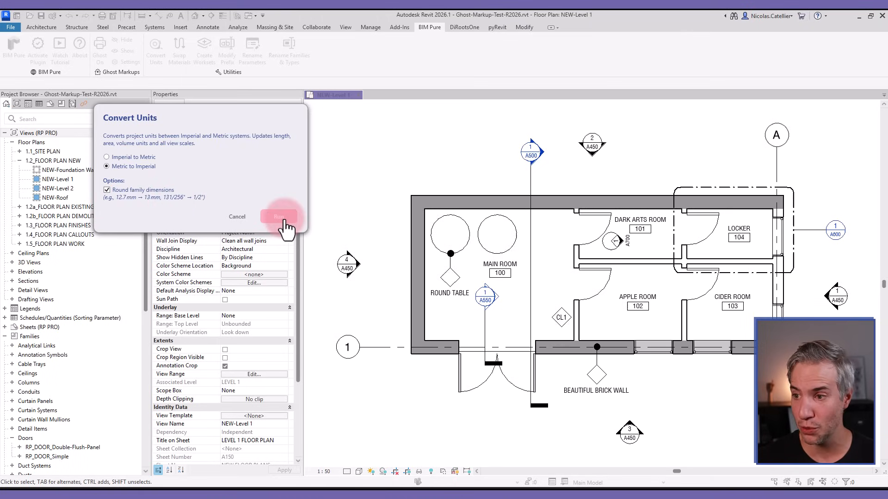
pyautogui.click(279, 216)
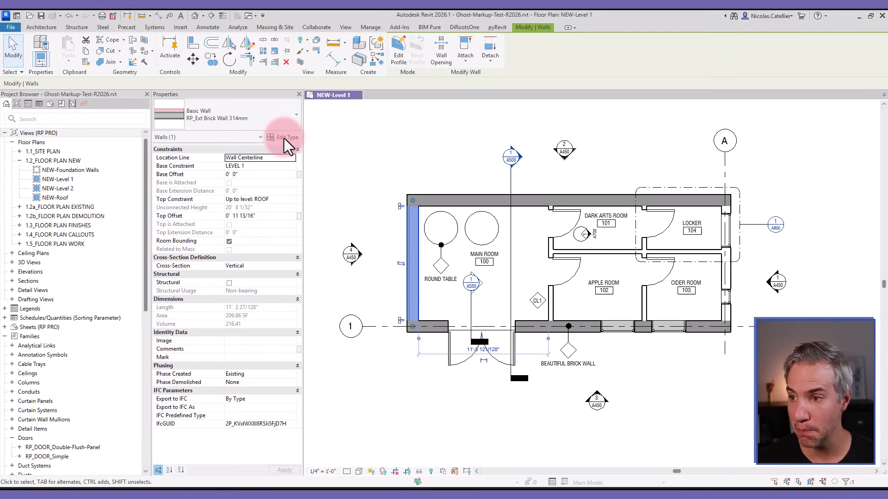
pyautogui.click(284, 137)
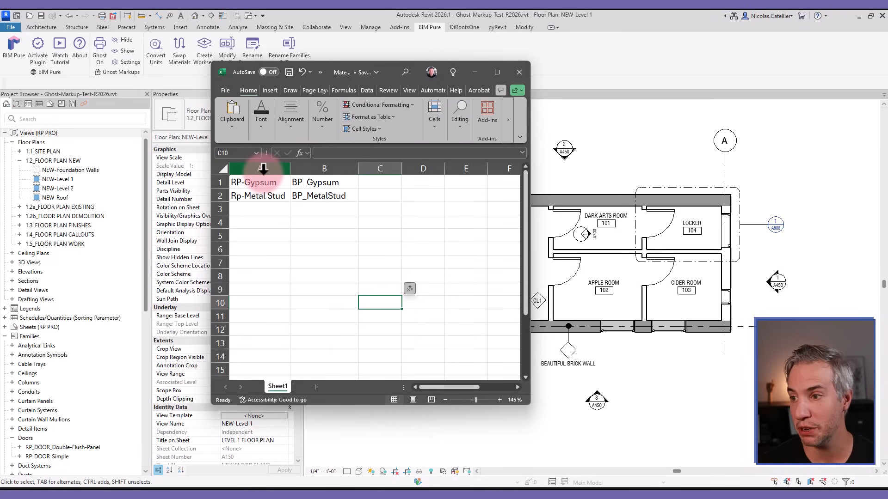
# Review the RP-to-BP material names in the Excel workbook's columns A and B
pyautogui.click(259, 182)
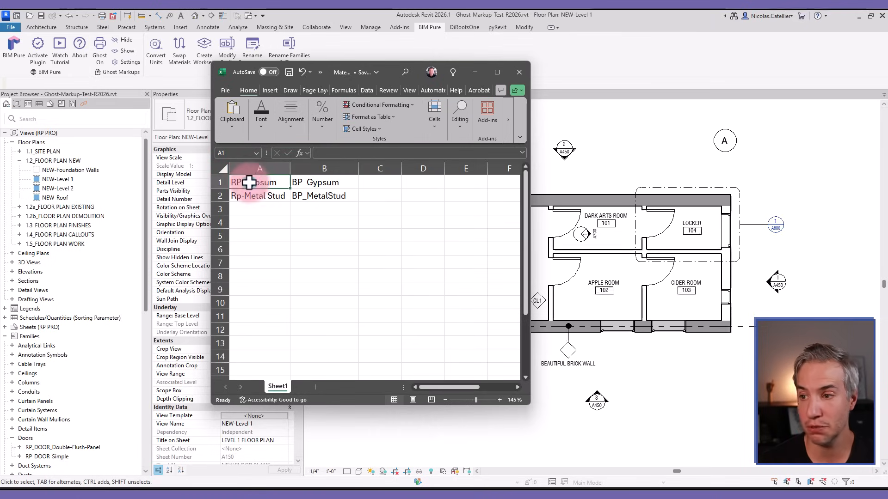
pyautogui.doubleClick(250, 182)
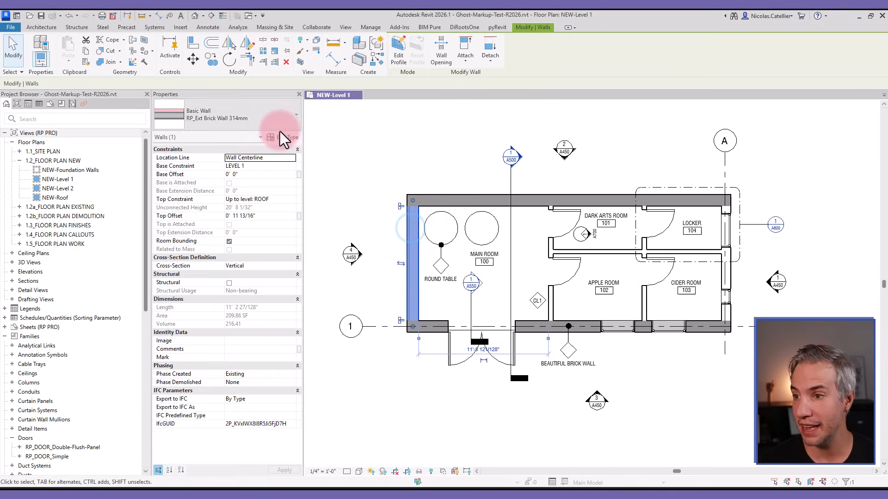
# Swap materials using Material-Swap-Example.xlsx and review the wall's type properties
pyautogui.click(270, 138)
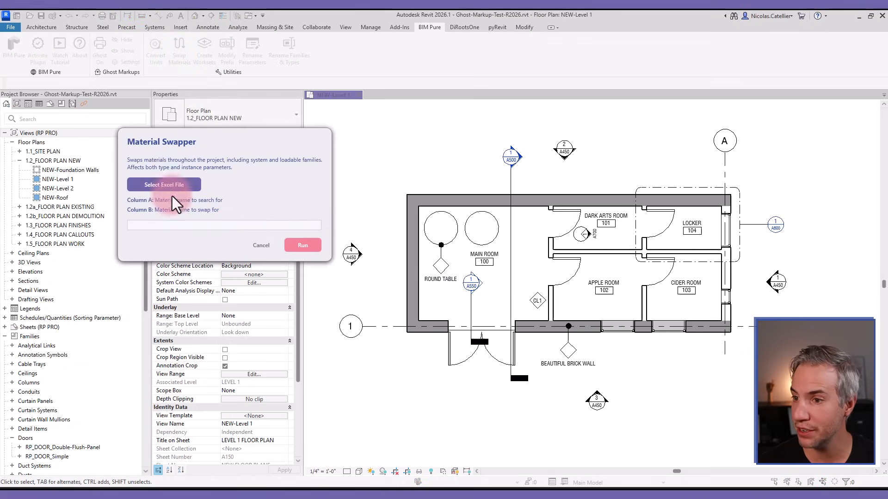
pyautogui.click(164, 185)
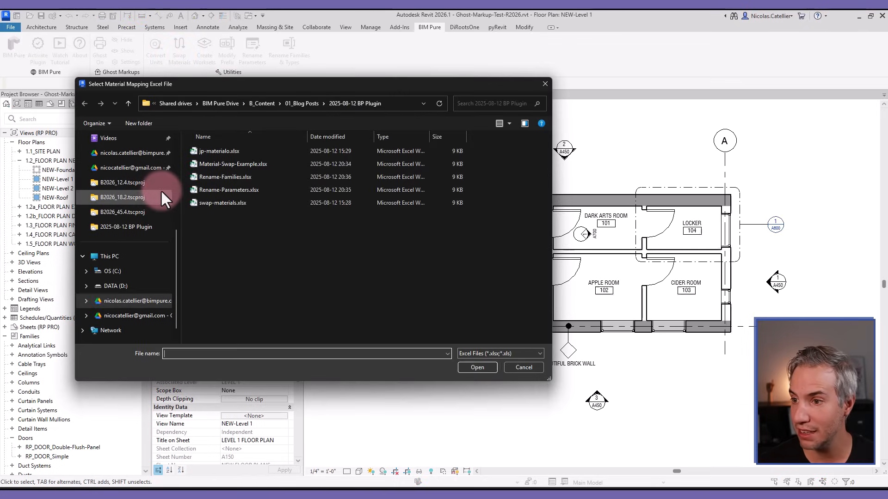
pyautogui.click(232, 164)
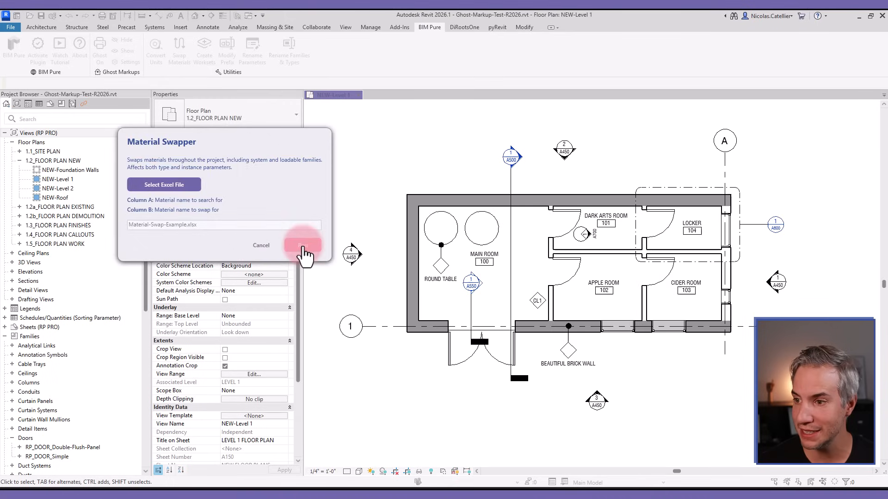
pyautogui.click(302, 245)
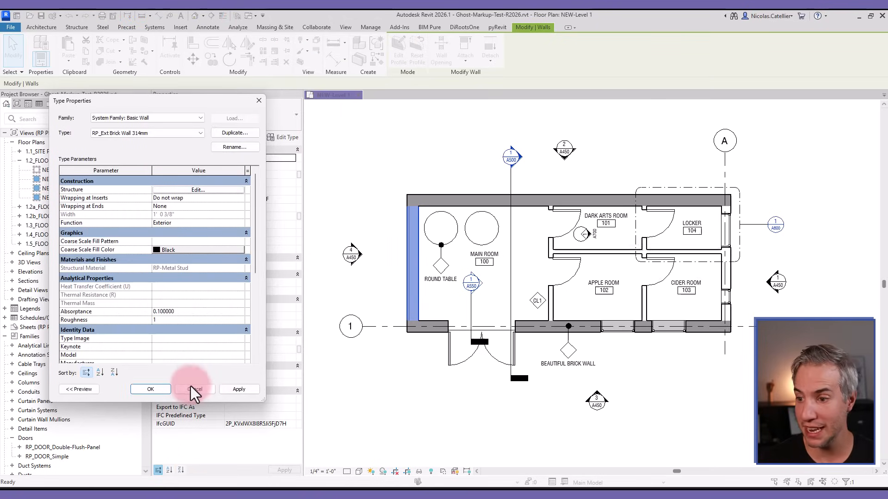
pyautogui.click(194, 389)
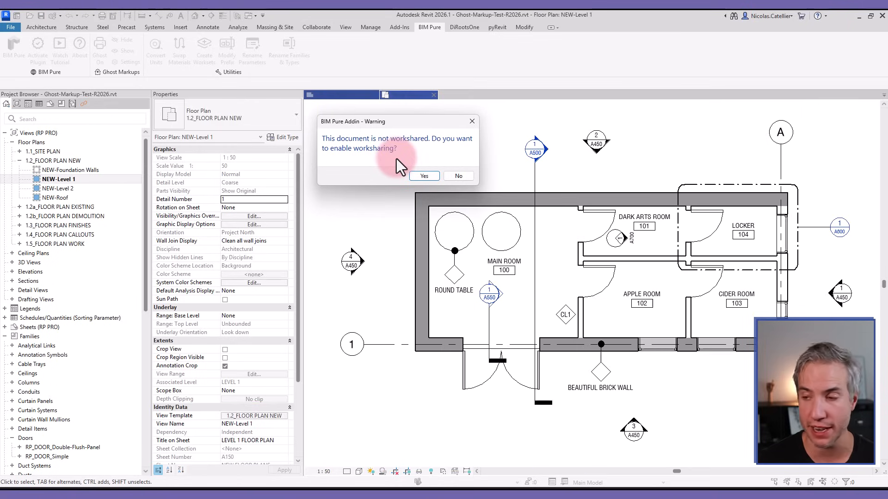
# Enable worksharing and replace Z-MEP with A-Shell in the new workset list
pyautogui.click(424, 176)
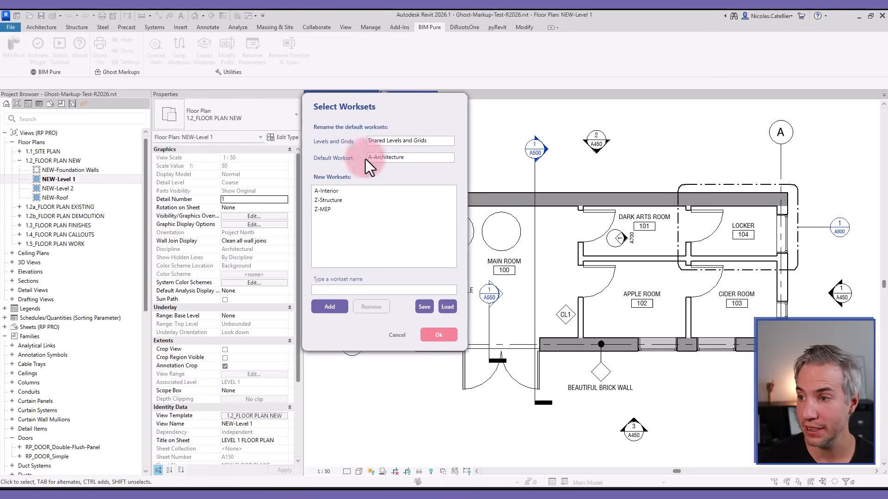
pyautogui.click(330, 209)
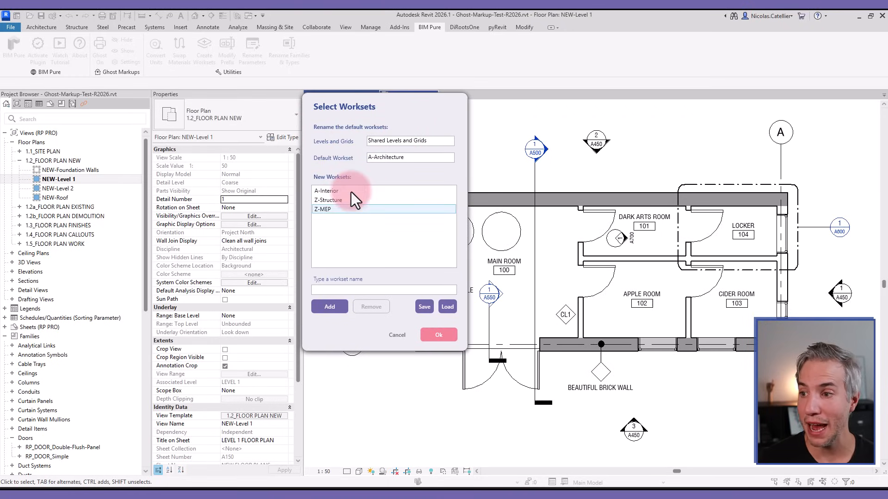
pyautogui.click(424, 307)
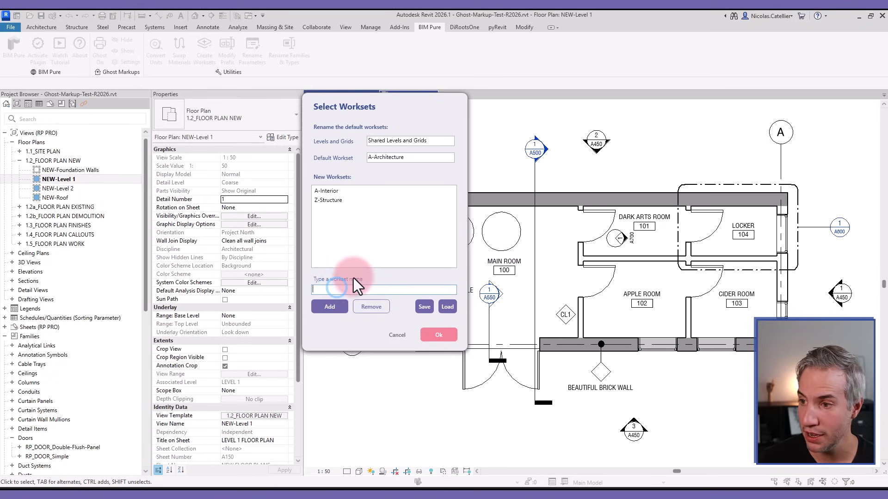
pyautogui.write('A-Shell')
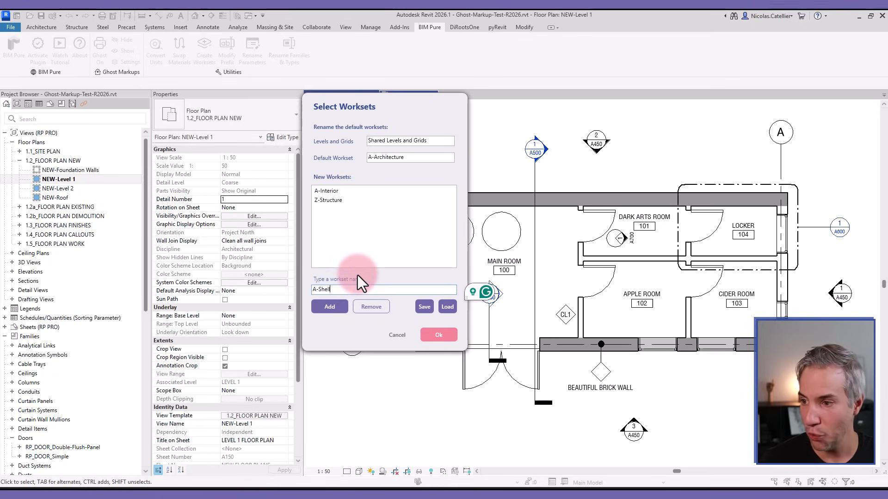
pyautogui.click(329, 306)
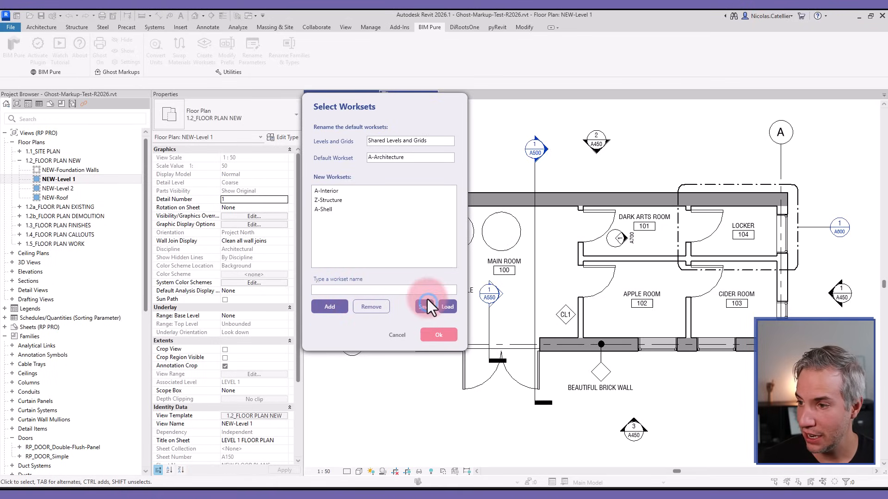
# Save the workset list as WorksetList.csv and create the worksets
pyautogui.click(423, 307)
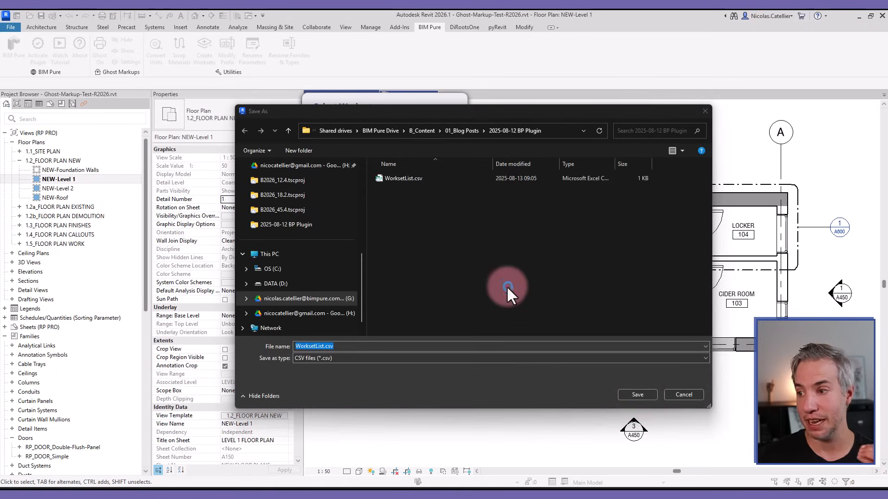
pyautogui.click(637, 395)
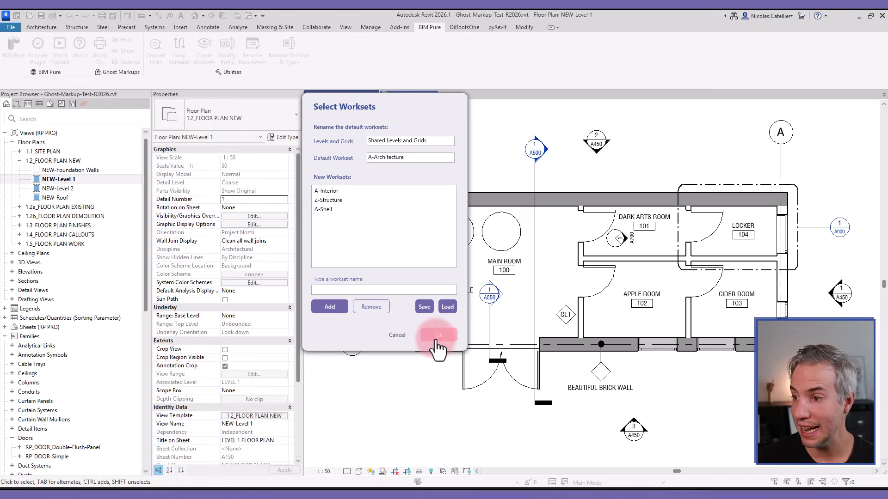
pyautogui.click(438, 335)
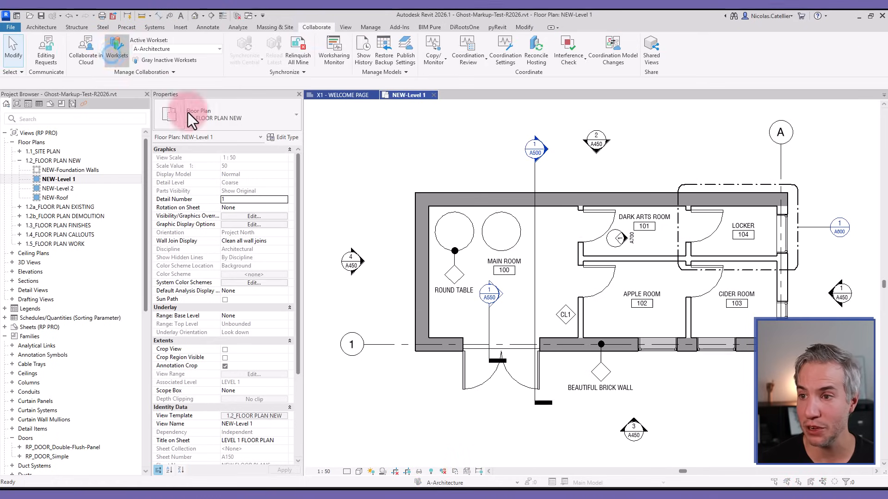
pyautogui.click(116, 50)
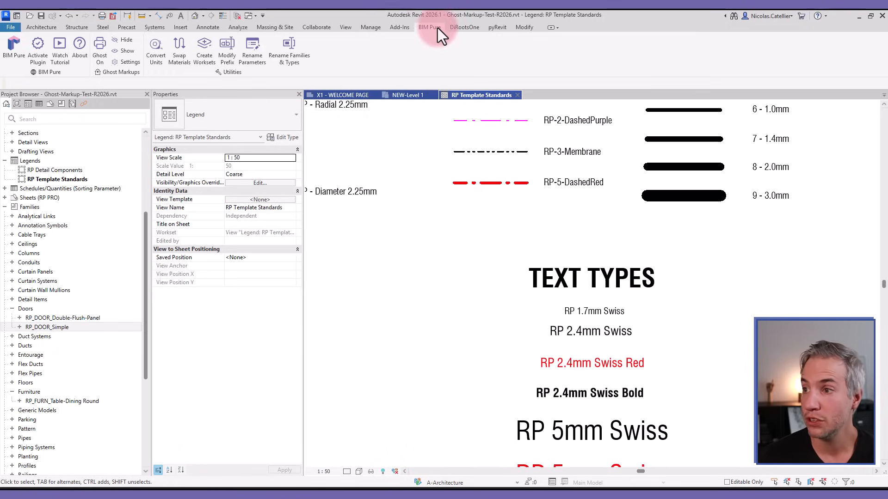
pyautogui.moveTo(227, 56)
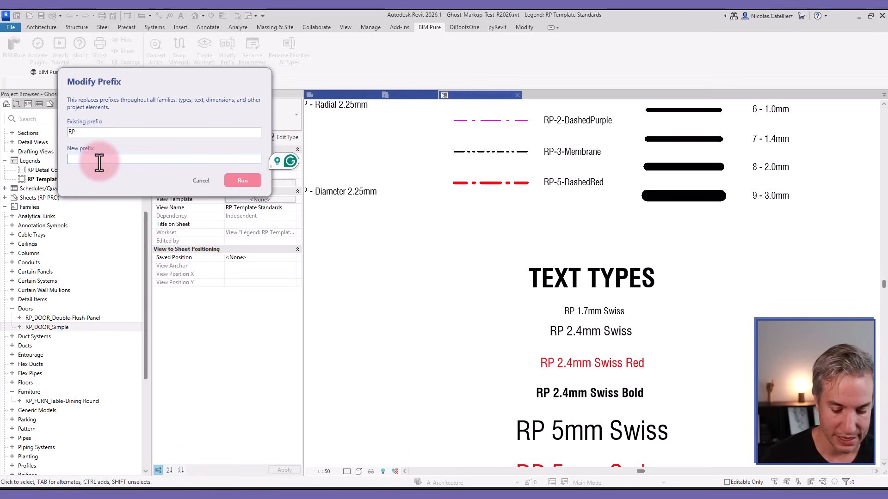
# Replace the RP prefix with BP, then open the BP_DOOR_Simple family
pyautogui.click(201, 180)
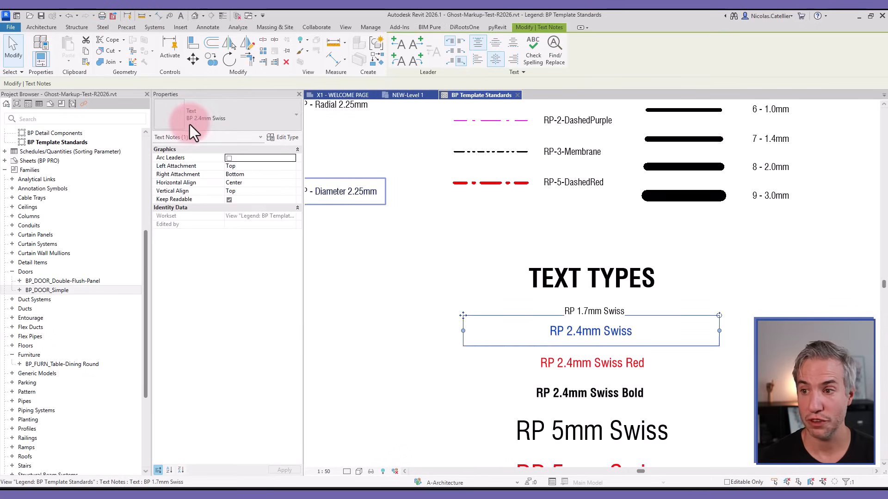
pyautogui.moveTo(196, 129)
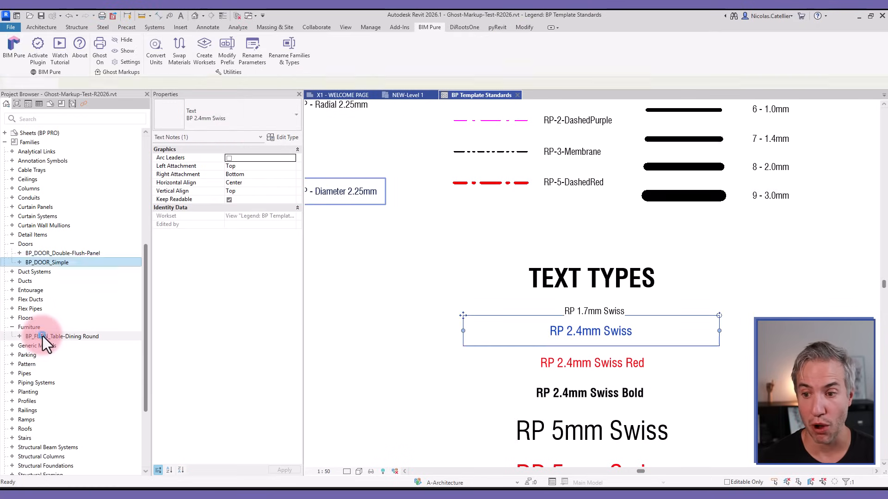
pyautogui.doubleClick(47, 262)
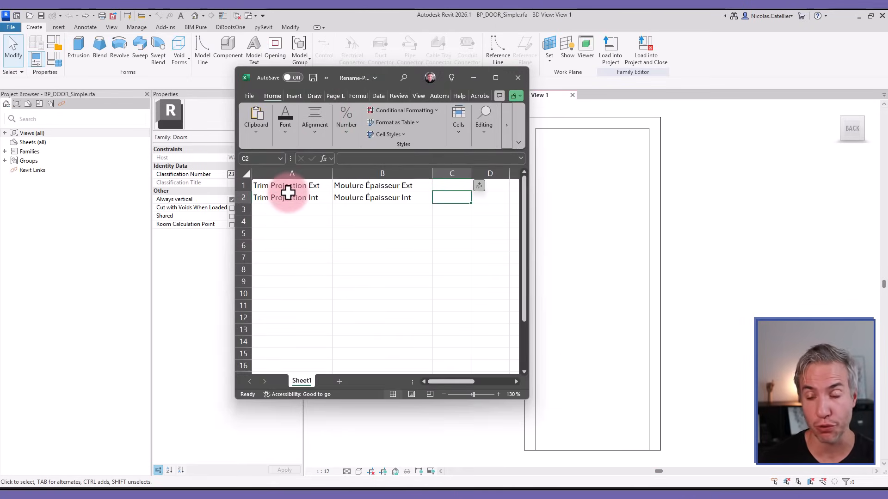
pyautogui.click(382, 185)
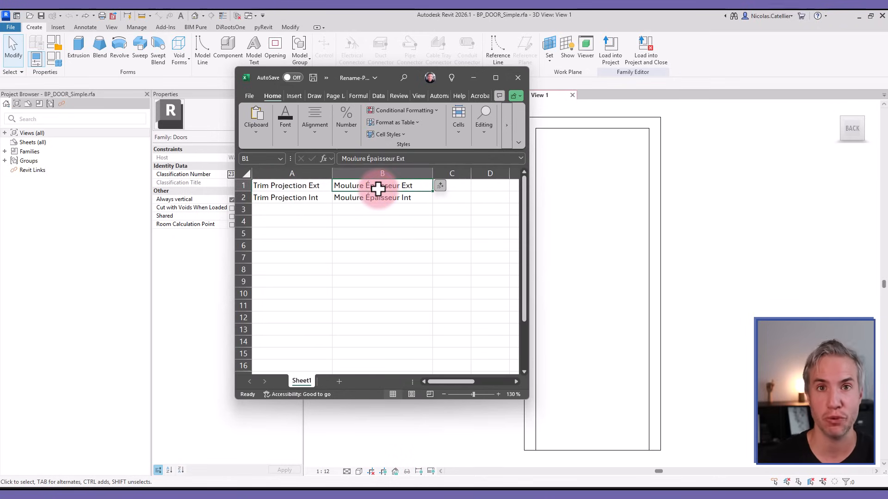
pyautogui.moveTo(461, 87)
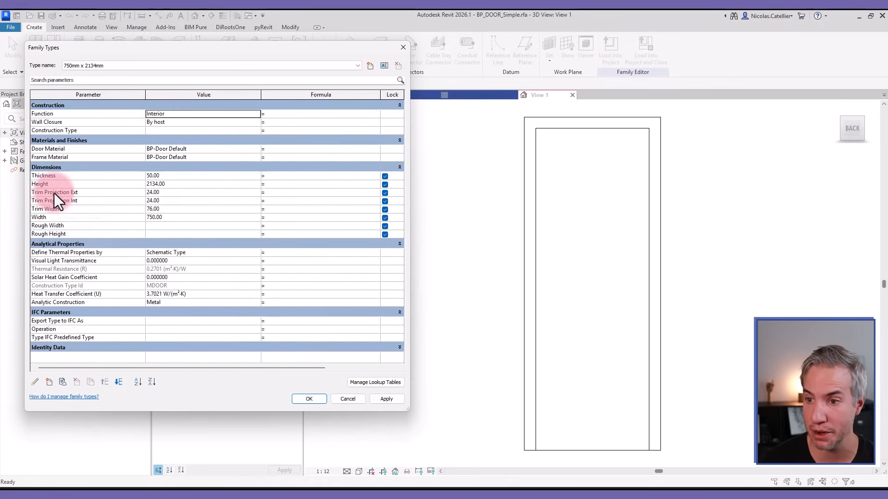
pyautogui.moveTo(83, 212)
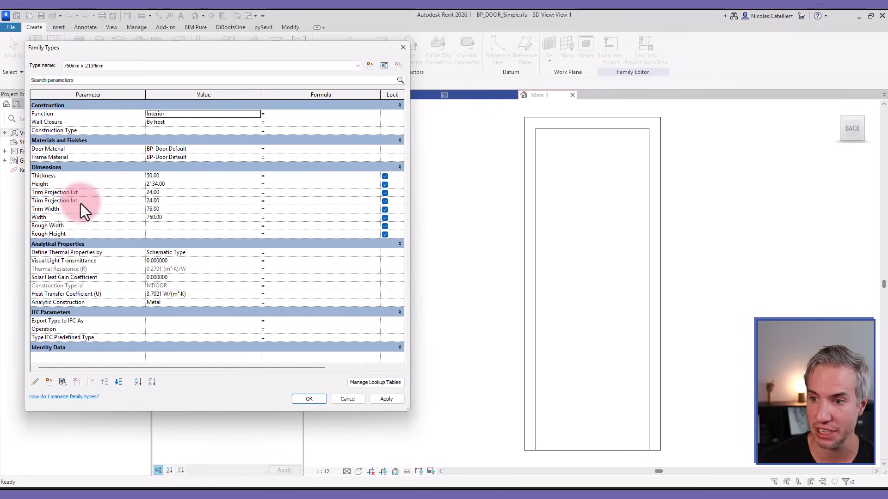
pyautogui.click(309, 399)
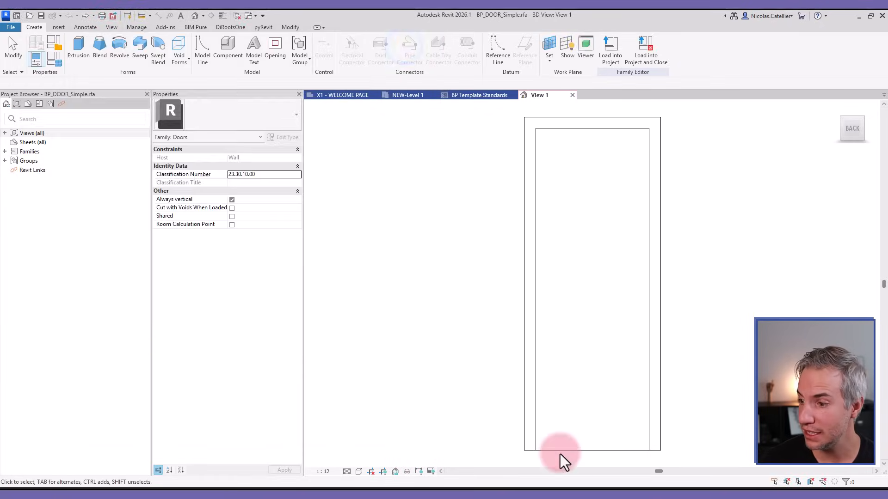
# Run Rename Parameters with Rename-Parameters.xlsx on the current open family only
pyautogui.click(195, 27)
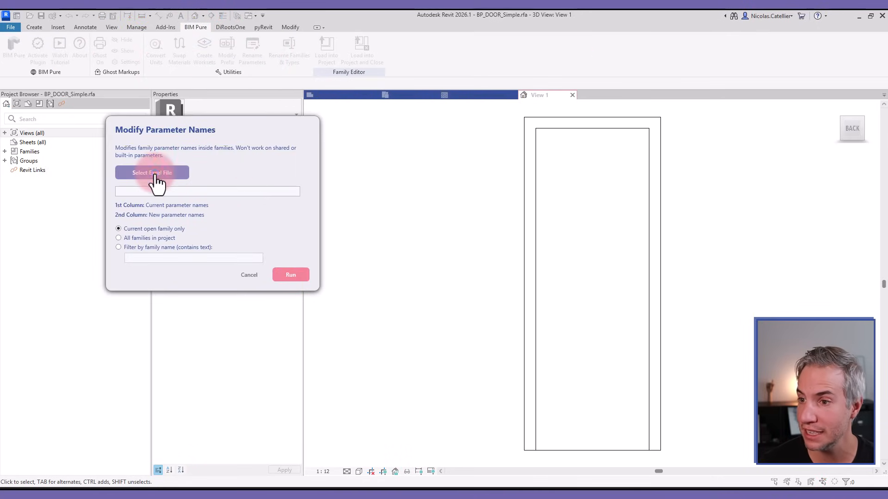
pyautogui.click(151, 172)
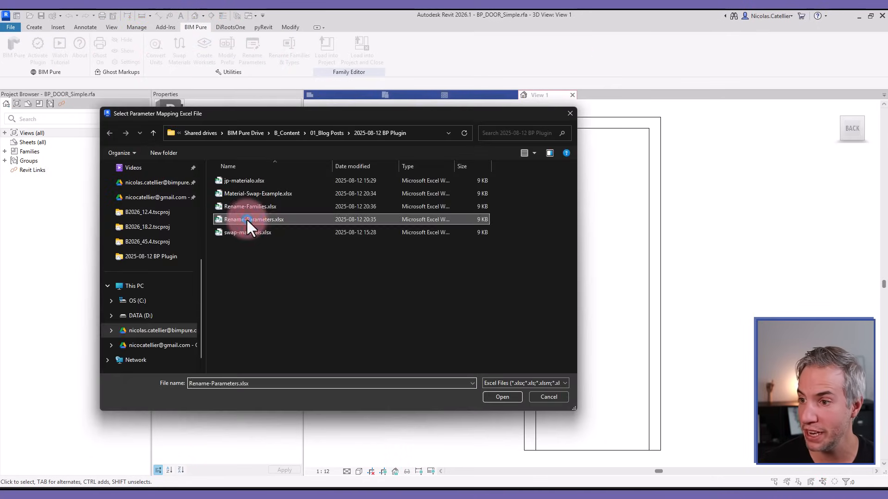
pyautogui.click(502, 398)
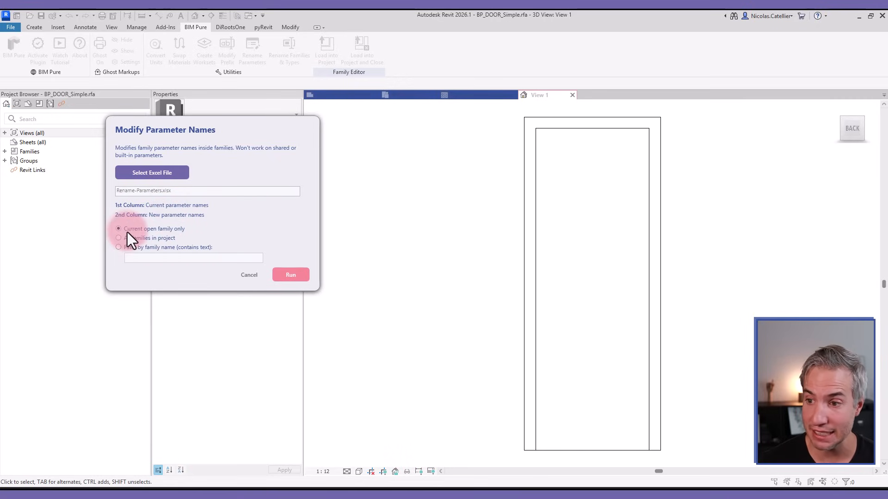
pyautogui.click(119, 237)
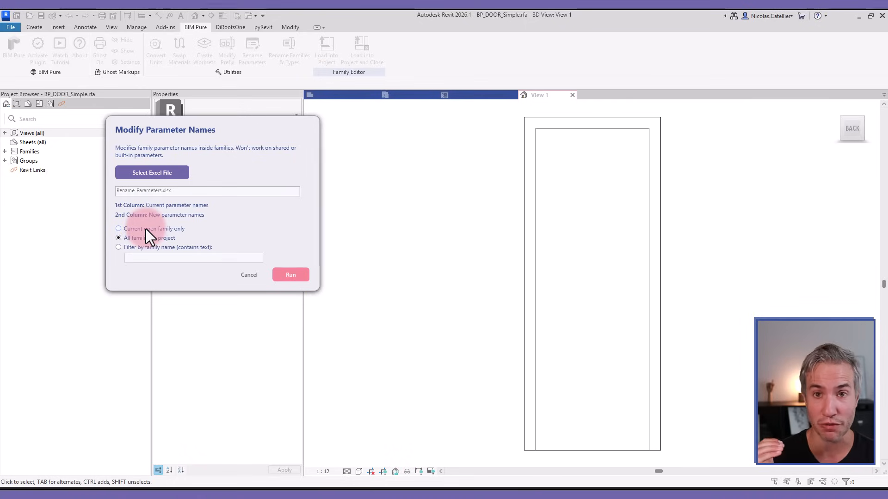
pyautogui.click(118, 248)
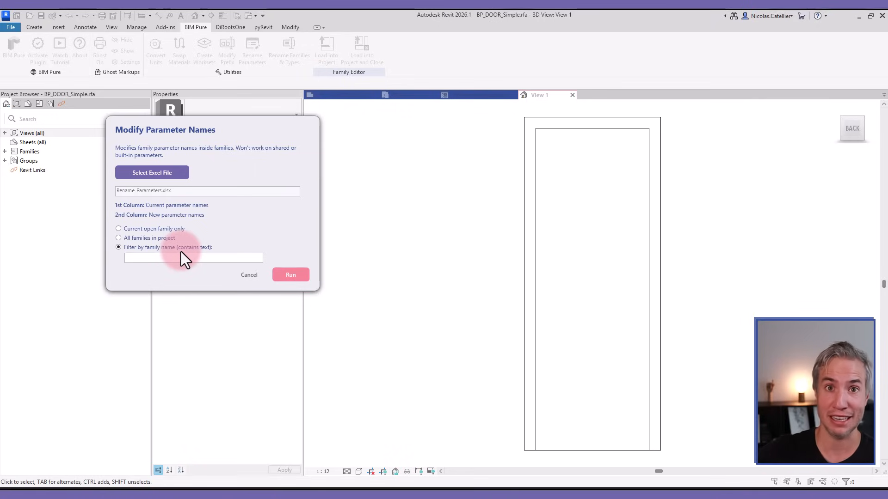
pyautogui.click(118, 229)
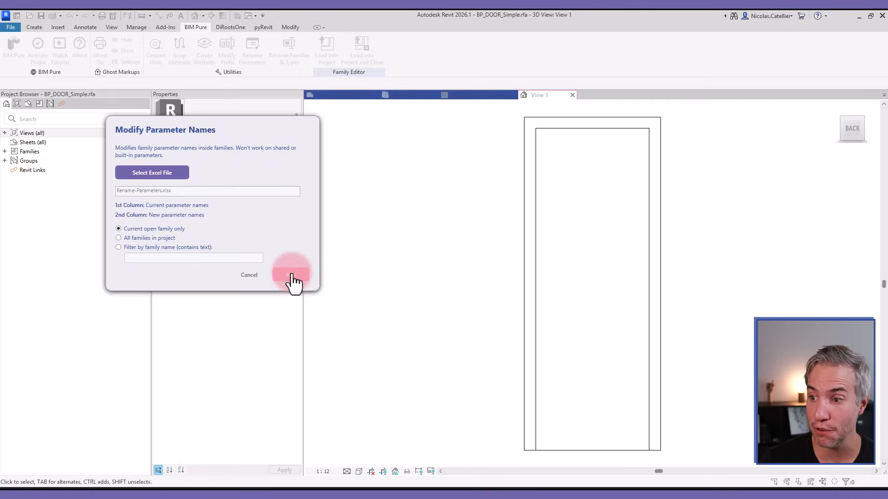
pyautogui.click(291, 274)
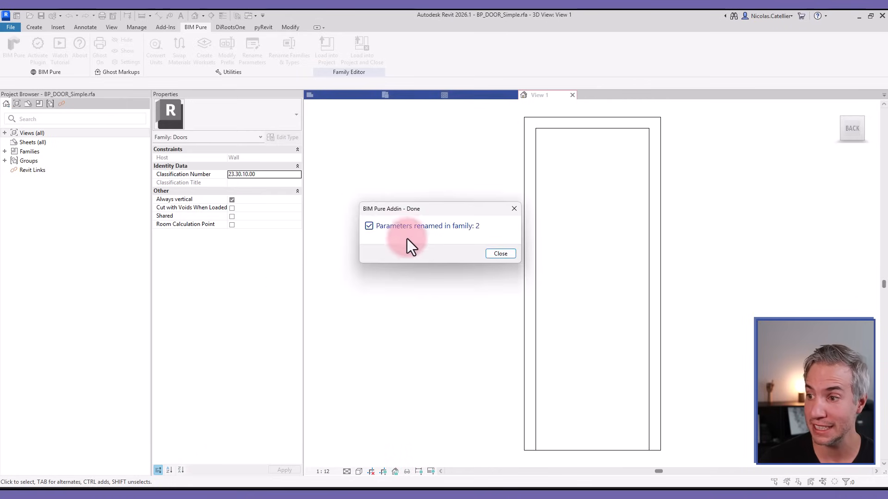
# Dismiss the BIM Pure message reporting the parameters renamed
pyautogui.click(501, 253)
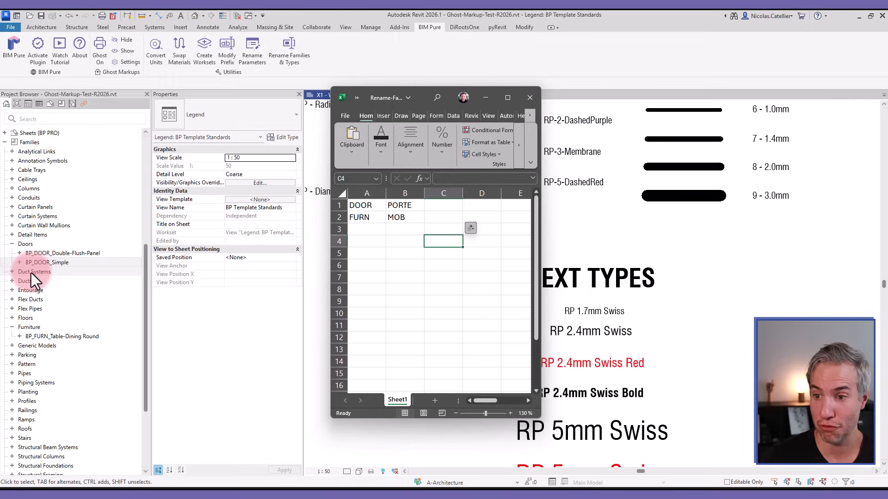
# Check the FURN mapping entry and load the Excel search-and-replace list into Rename Families & Types
pyautogui.click(367, 205)
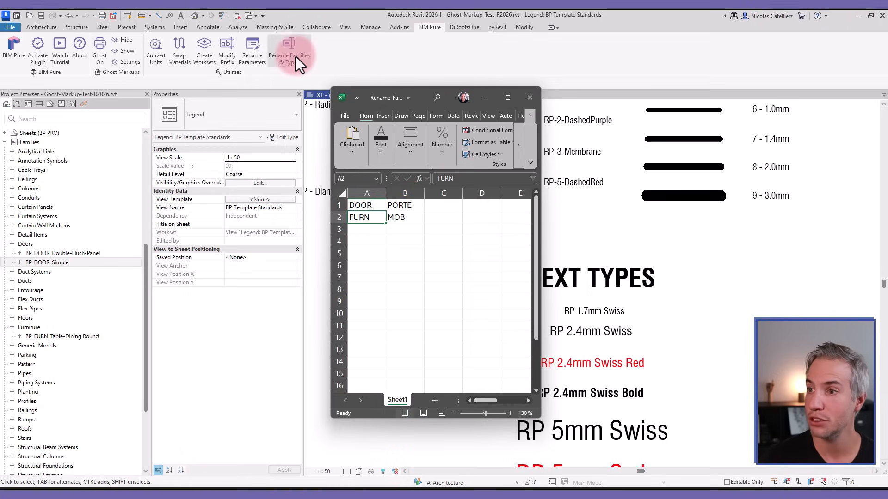
pyautogui.click(288, 48)
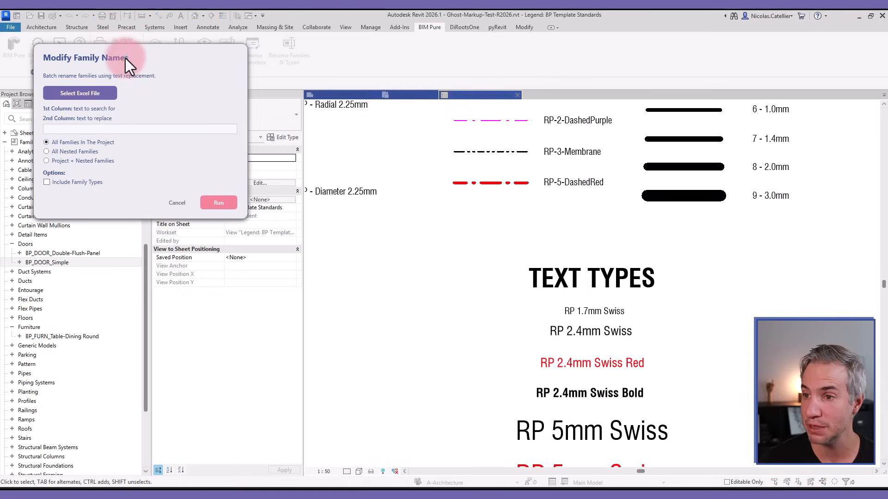
pyautogui.click(80, 93)
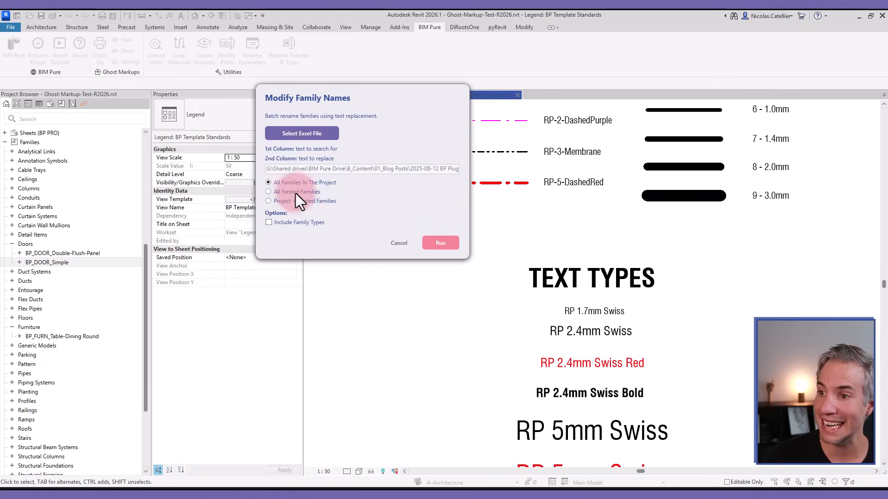
# Keep the All Families In The Project scope and run the rename, producing three BP_PORTE/BP_MOB names
pyautogui.click(268, 192)
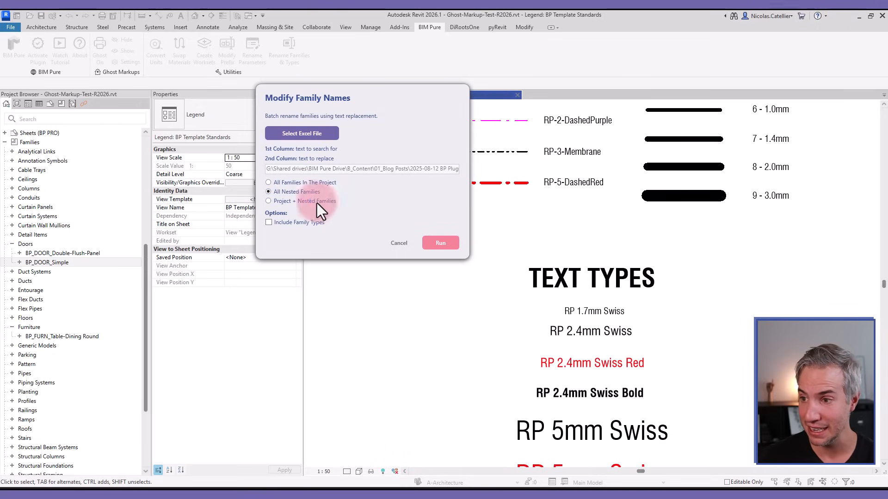
pyautogui.click(268, 201)
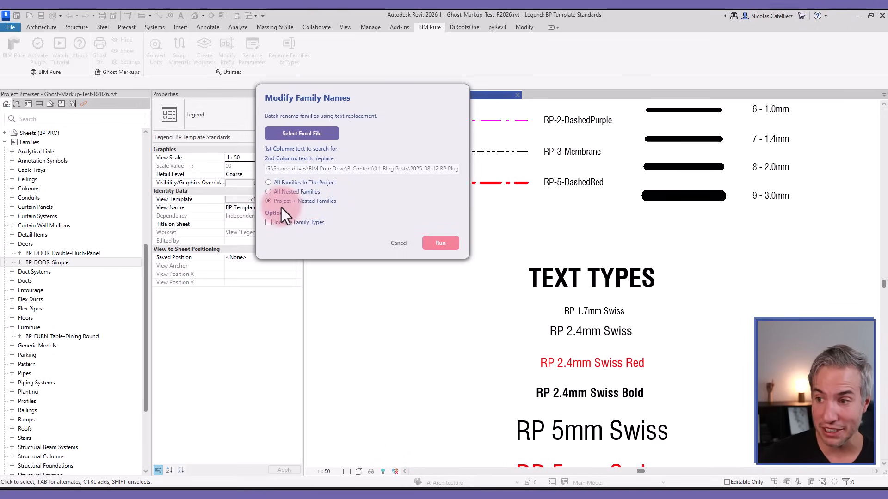
pyautogui.click(268, 222)
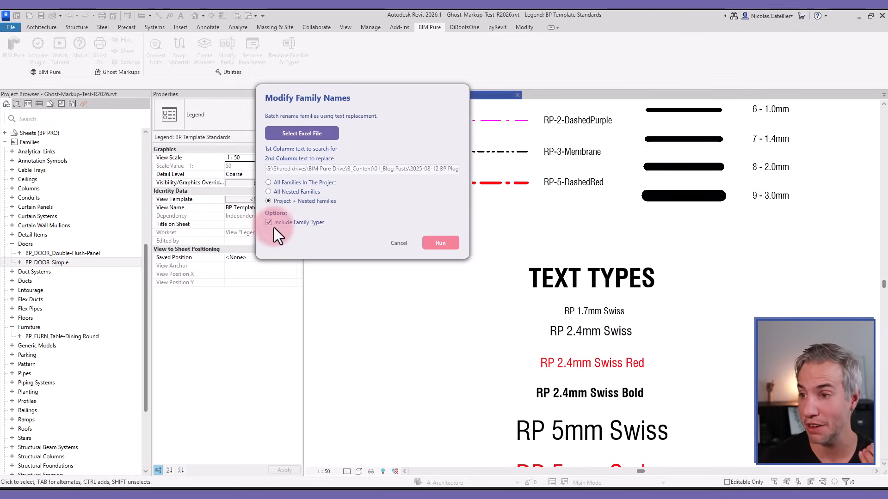
pyautogui.click(268, 183)
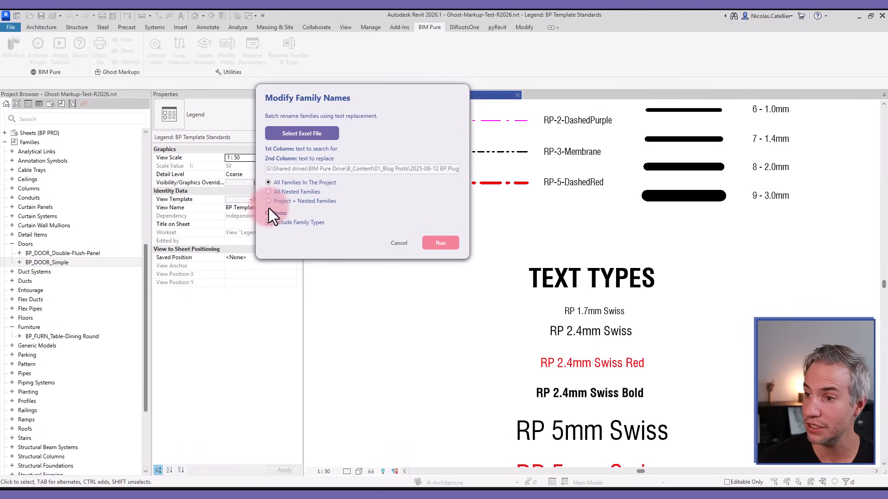
pyautogui.click(441, 242)
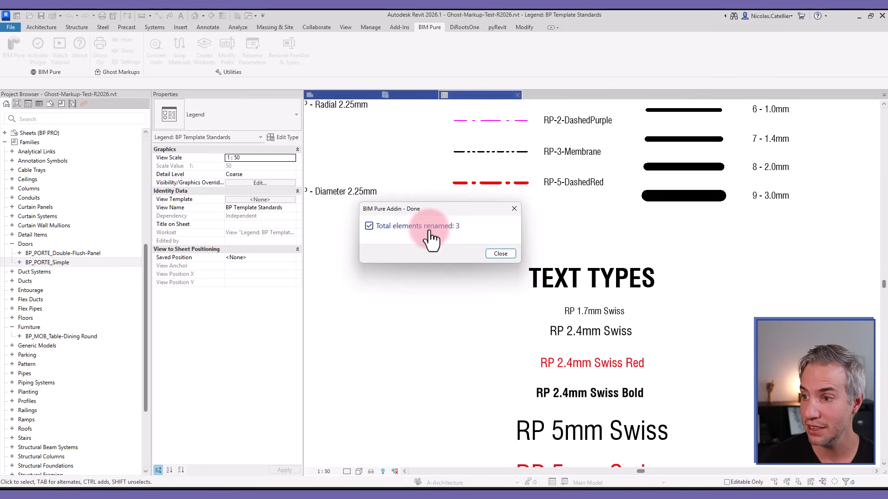
pyautogui.click(500, 253)
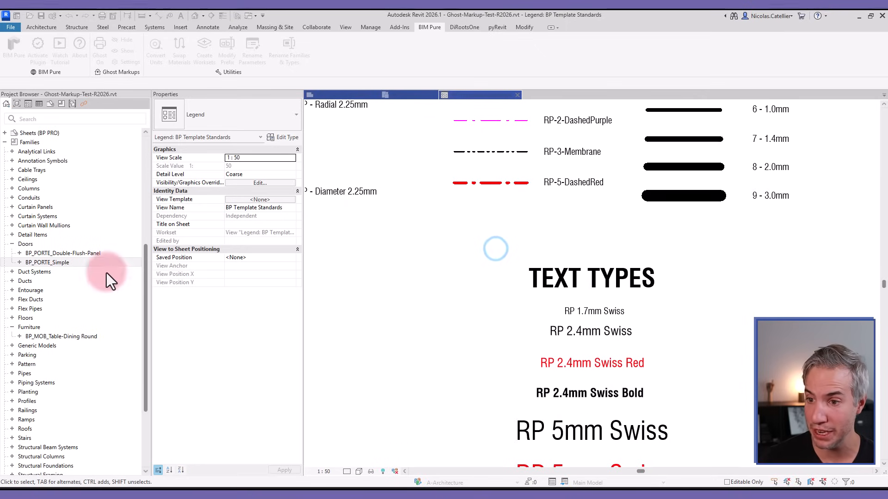
pyautogui.click(63, 253)
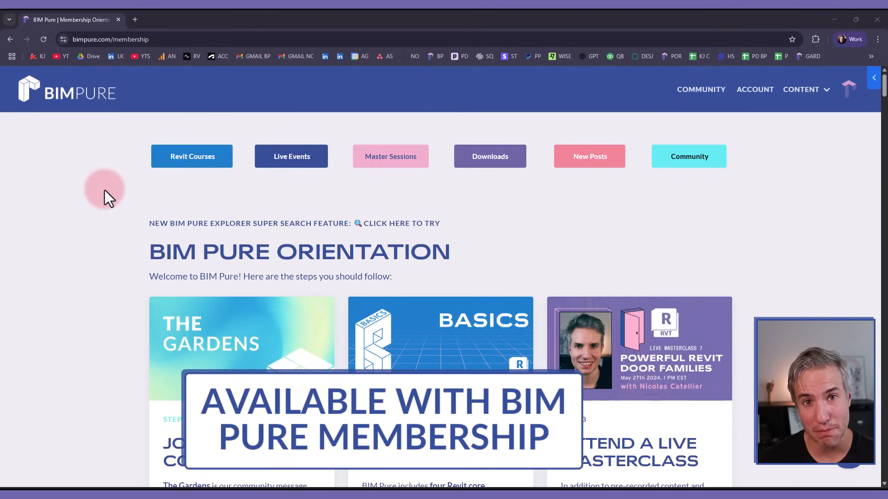
pyautogui.moveTo(300, 196)
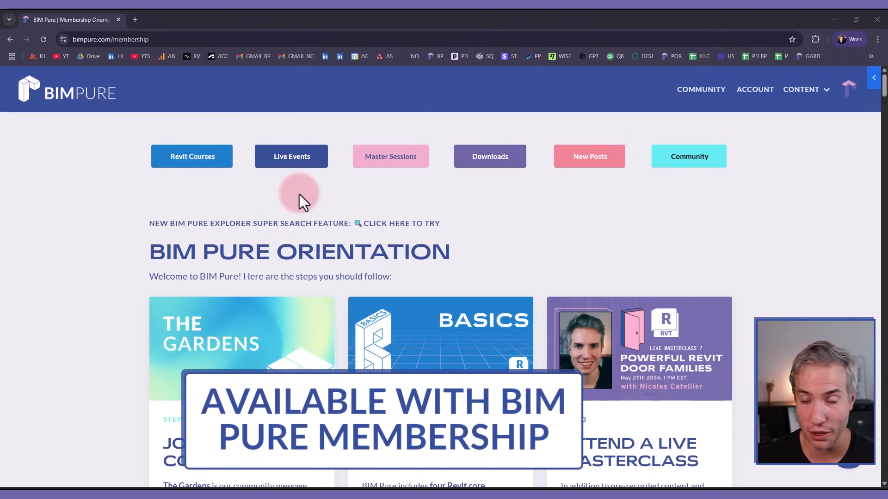
pyautogui.scroll(-3)
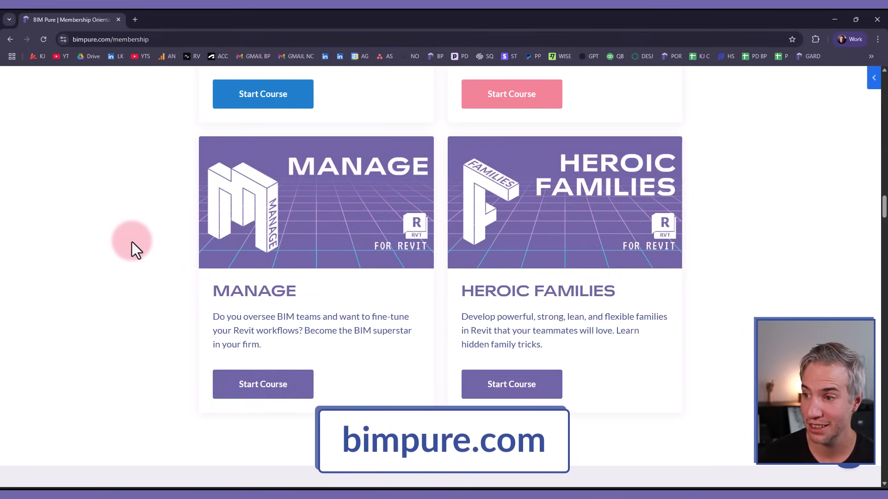
pyautogui.scroll(-3)
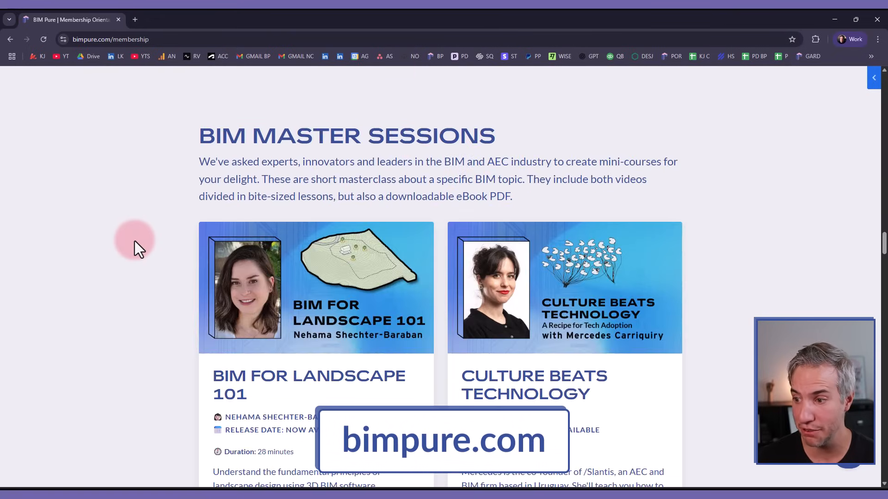
pyautogui.scroll(-3)
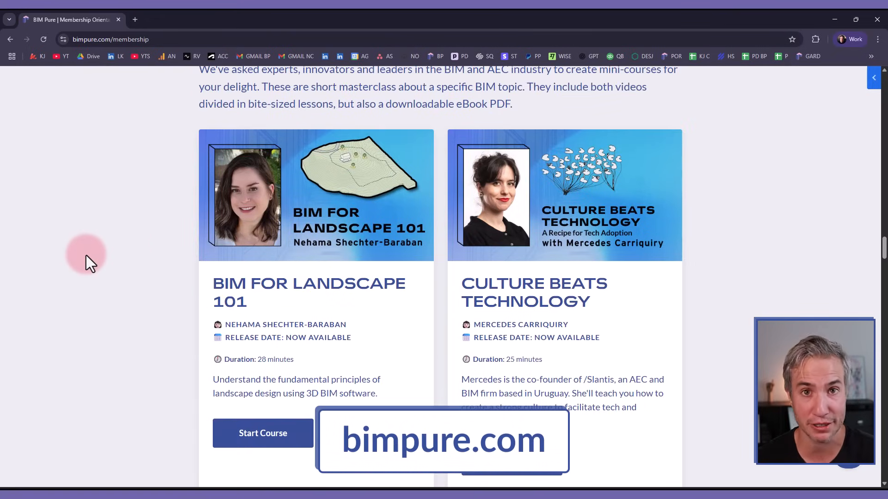
pyautogui.moveTo(157, 301)
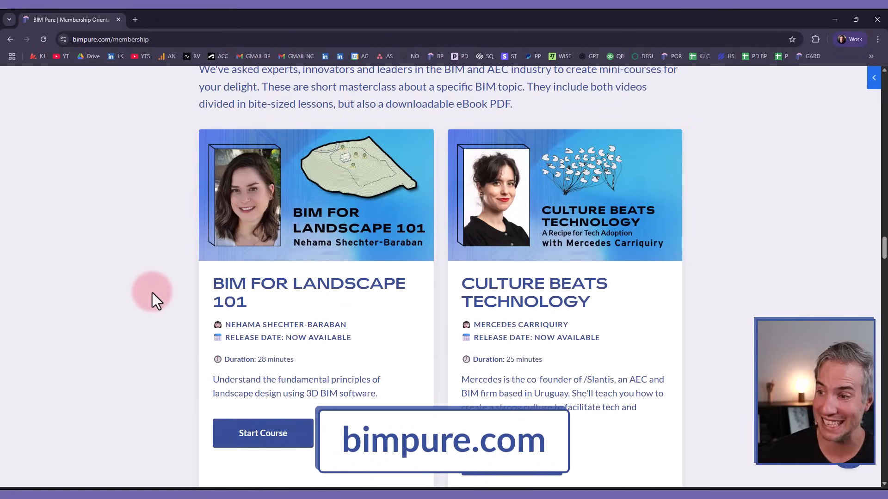
pyautogui.scroll(-3)
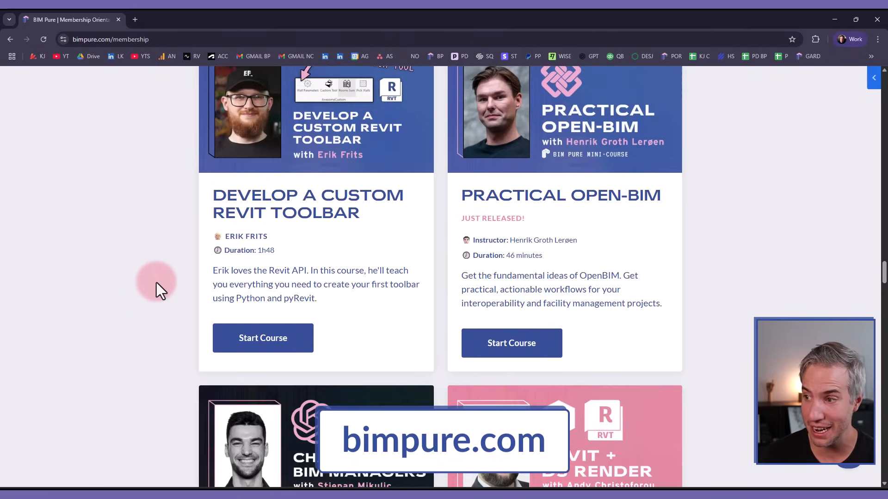
pyautogui.scroll(-3)
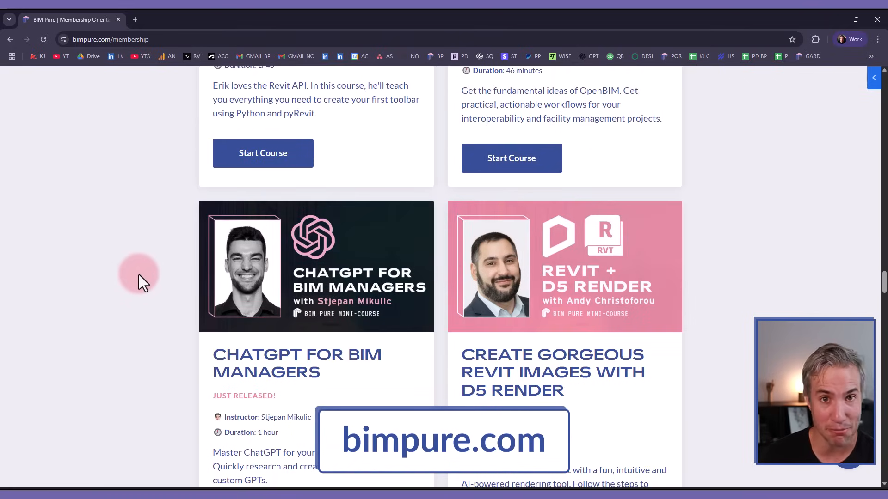
pyautogui.scroll(-3)
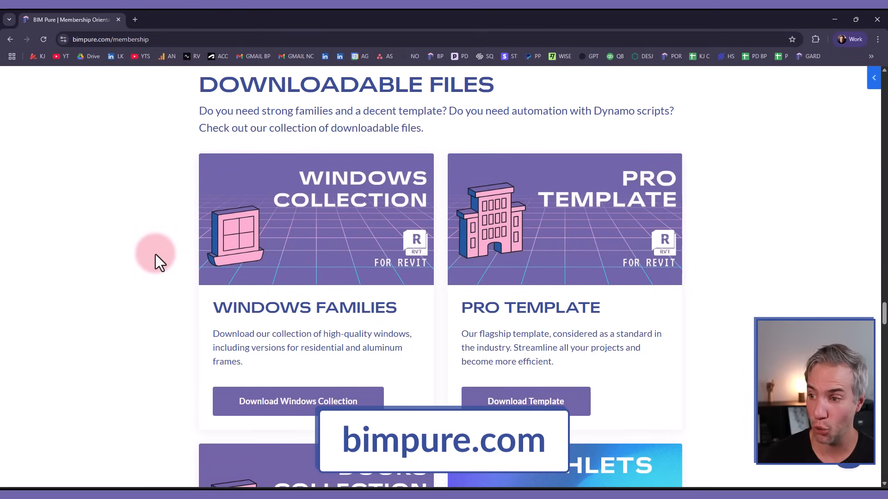
pyautogui.scroll(-3)
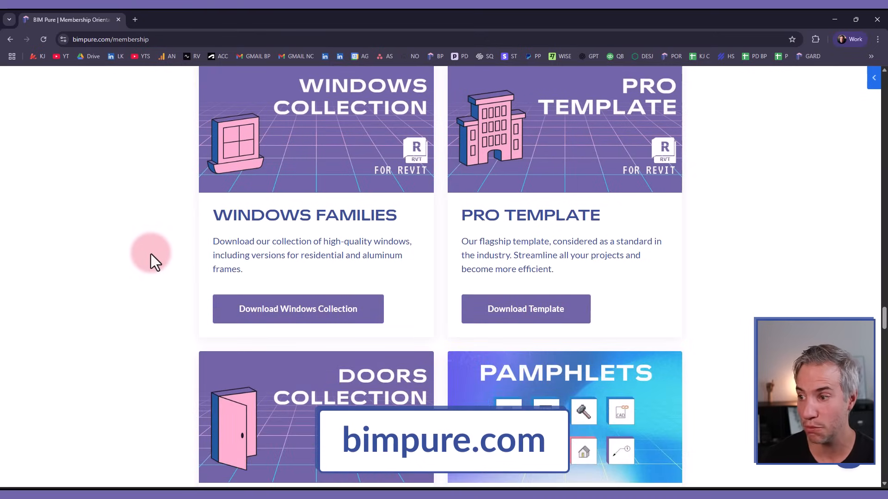
pyautogui.scroll(-3)
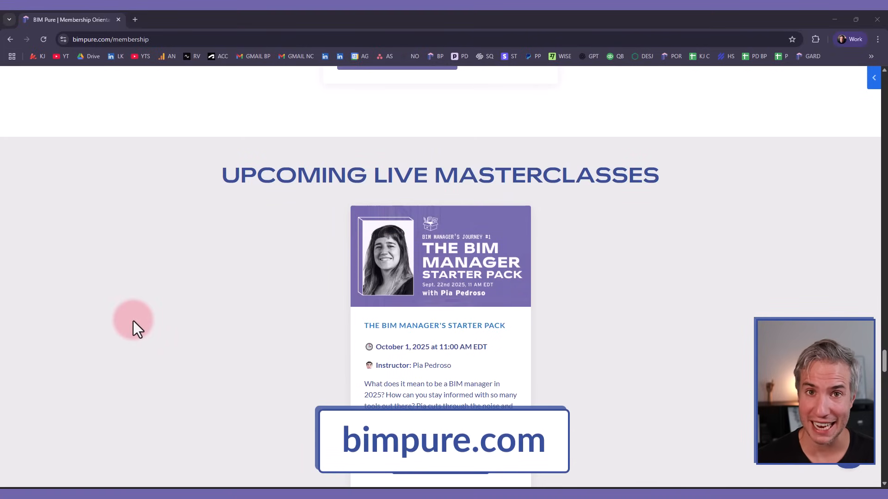
pyautogui.scroll(-3)
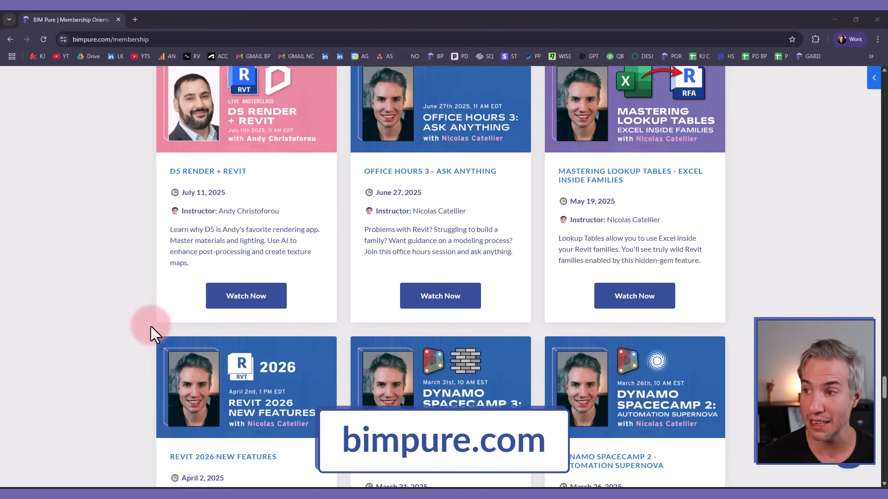
pyautogui.moveTo(139, 306)
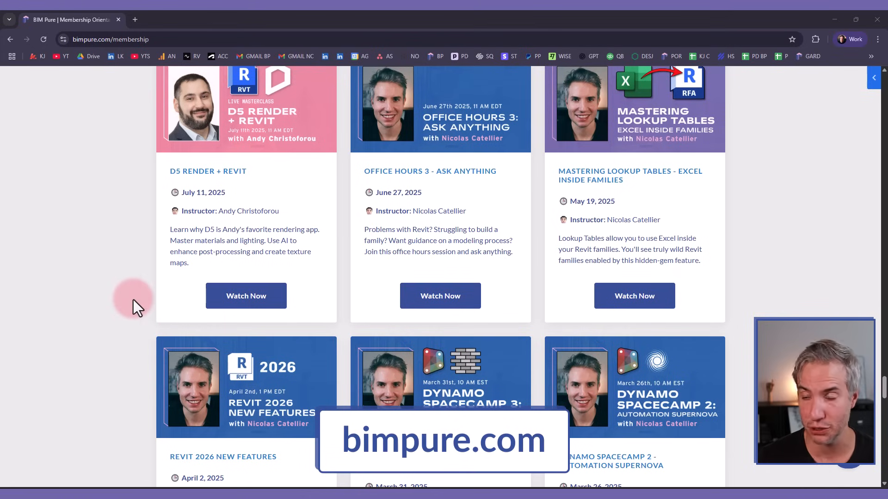
pyautogui.scroll(-3)
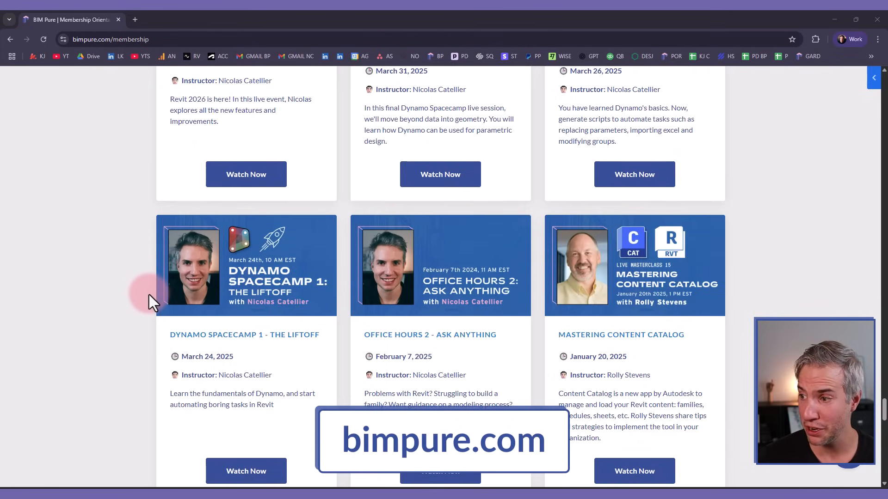
pyautogui.scroll(3)
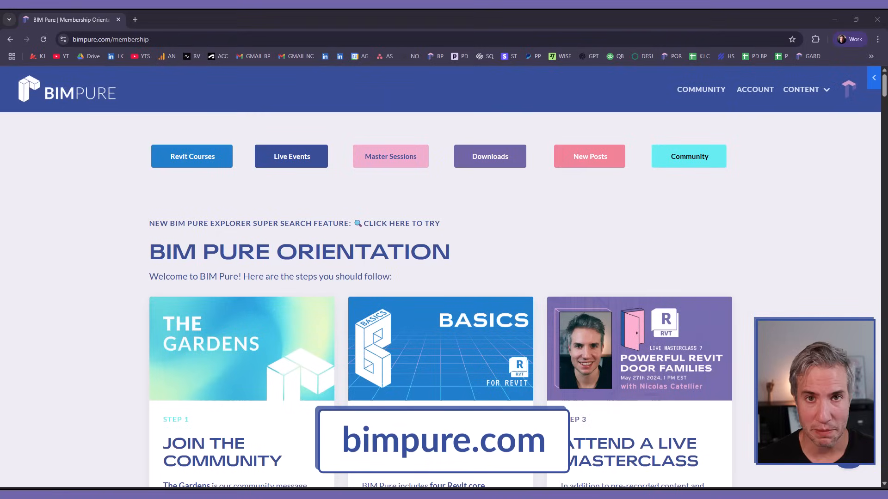